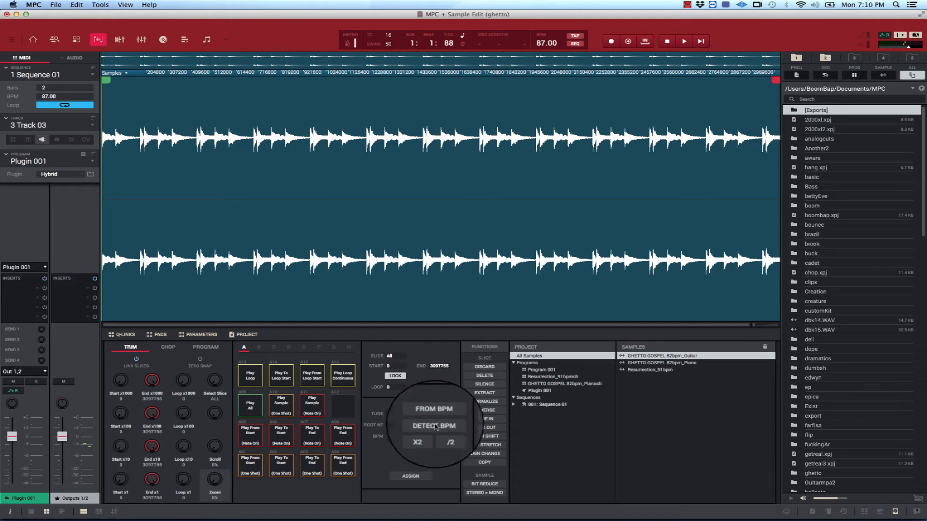
- Run Detect BPM on the ghetto loop, reading a tempo of about 113.88 BPM
click(433, 427)
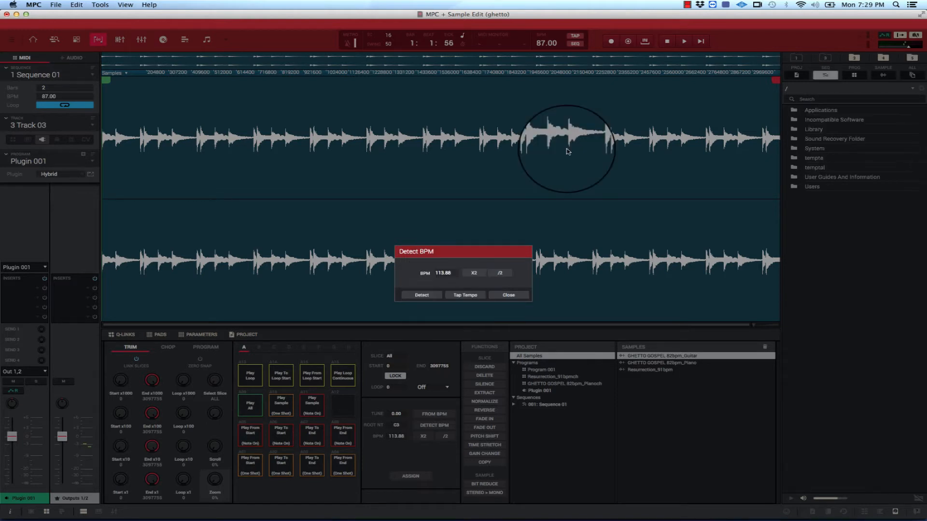
drag(463, 251, 422, 250)
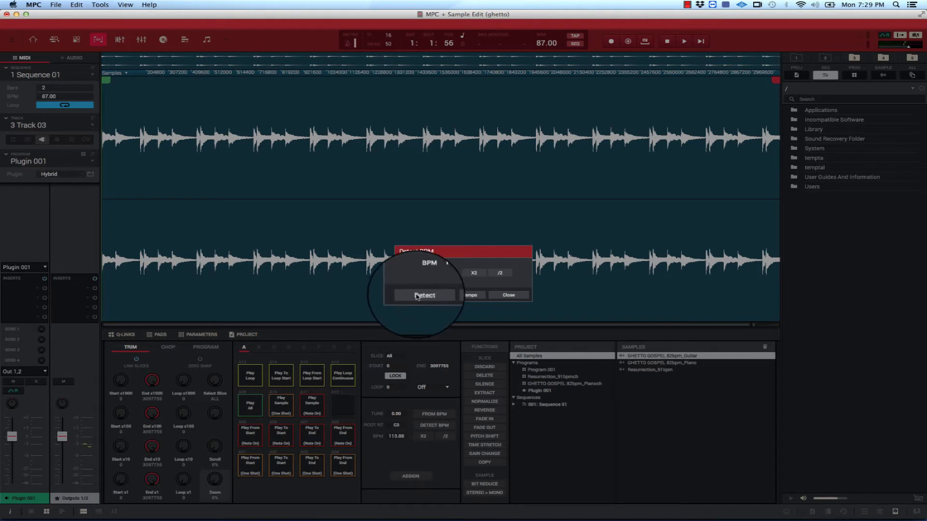
click(425, 295)
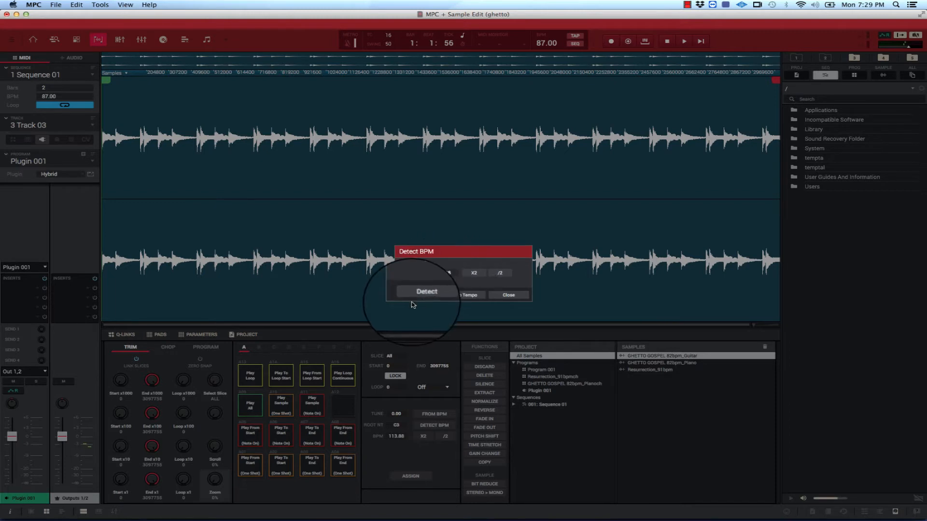
click(427, 291)
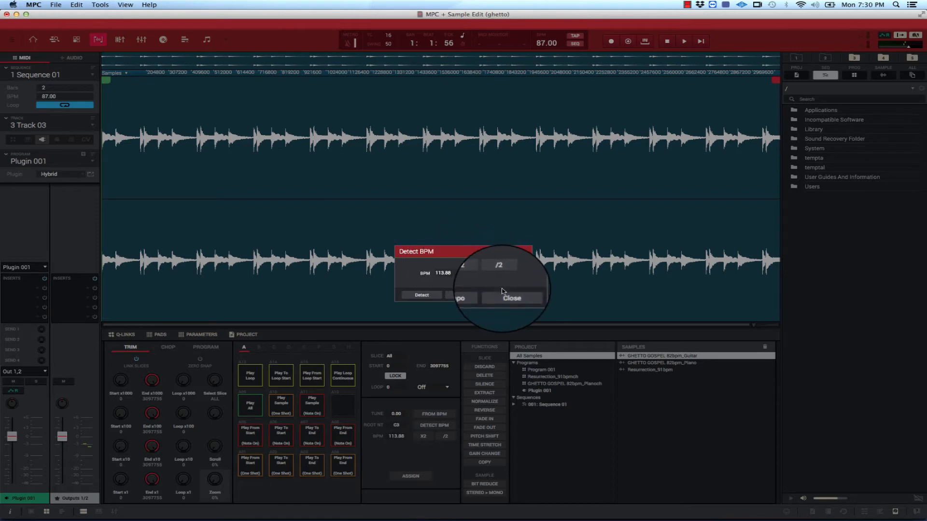
- Close Detect BPM, then cancel Time Stretch so the sample stays at 113.88 BPM
click(512, 297)
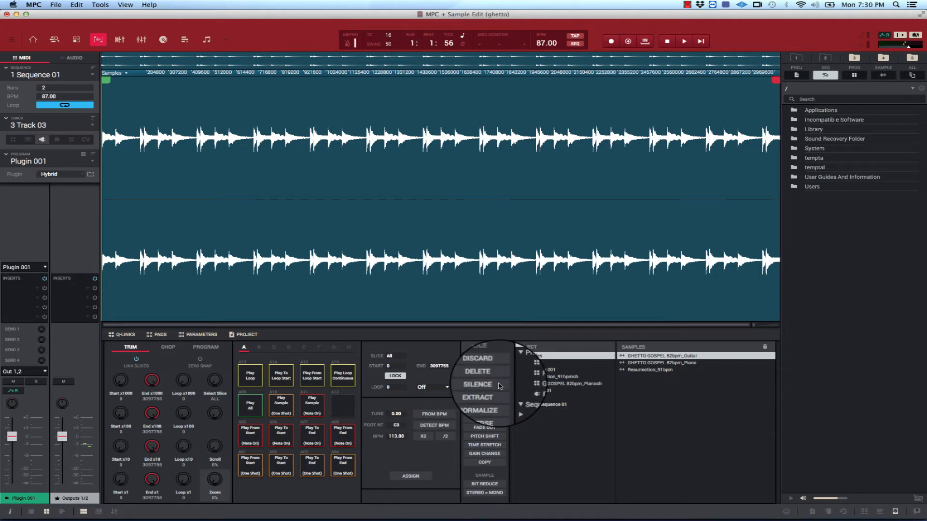
click(483, 444)
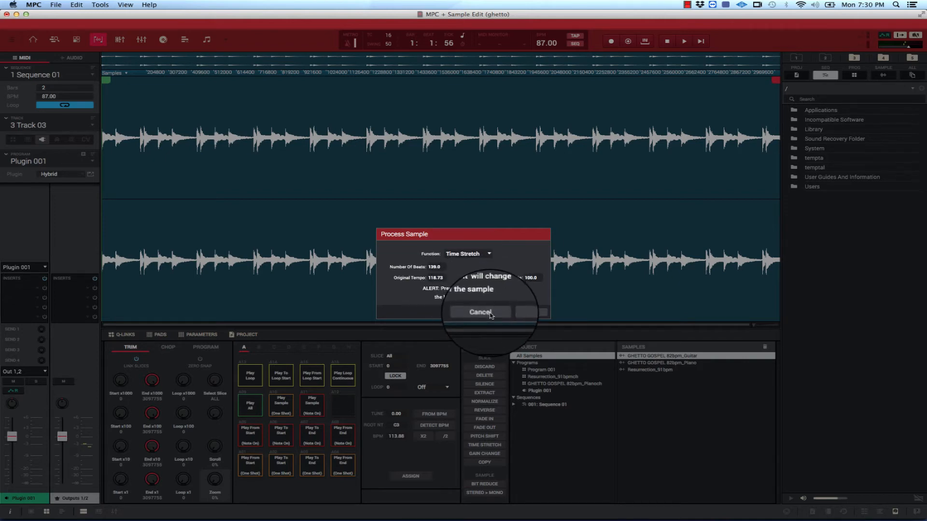
click(481, 313)
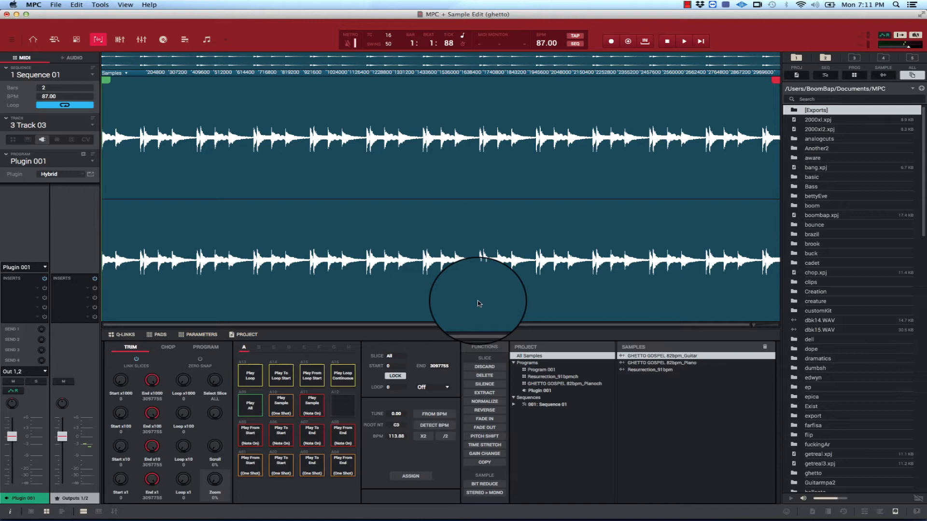
- Add slices near the loop's beginning in Chop, assigning them to pads
click(168, 346)
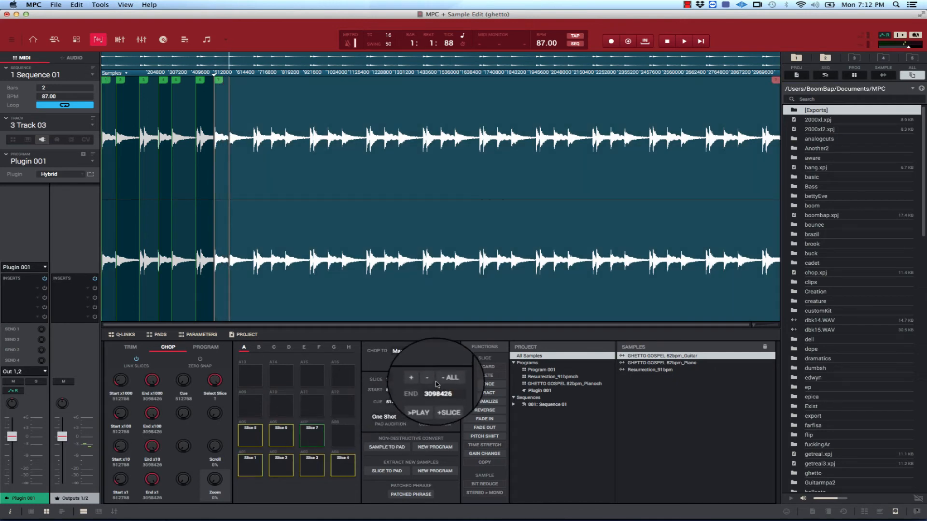
click(413, 379)
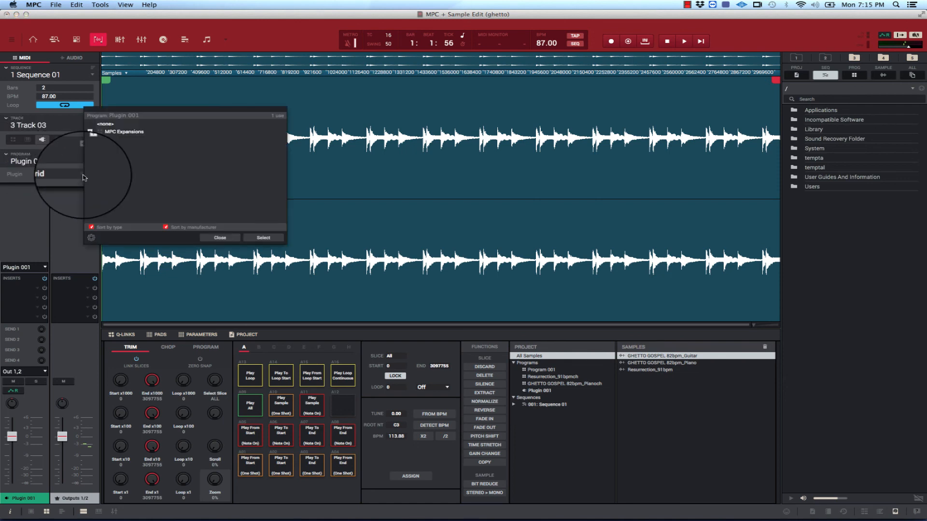
- Bring up the Plugin 001 chooser listing MPC Expansions, VST and AudioUnit
click(92, 131)
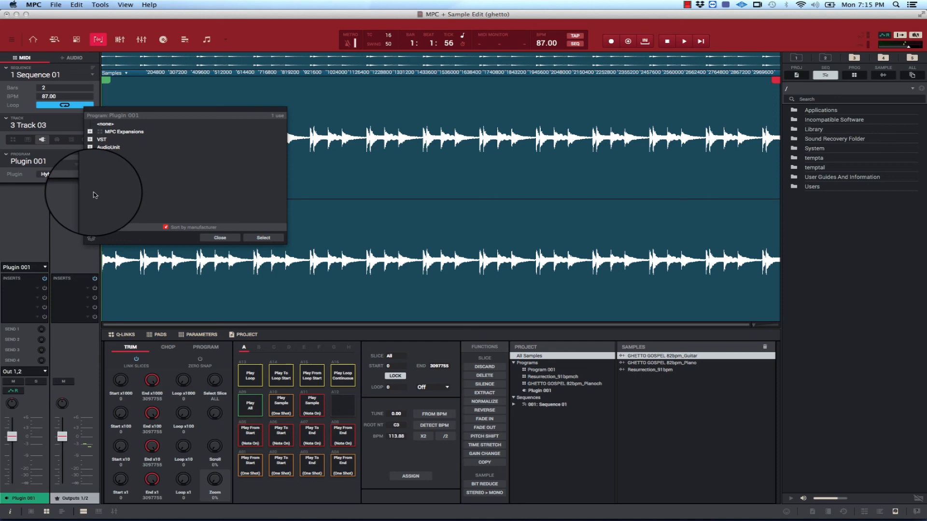
click(88, 234)
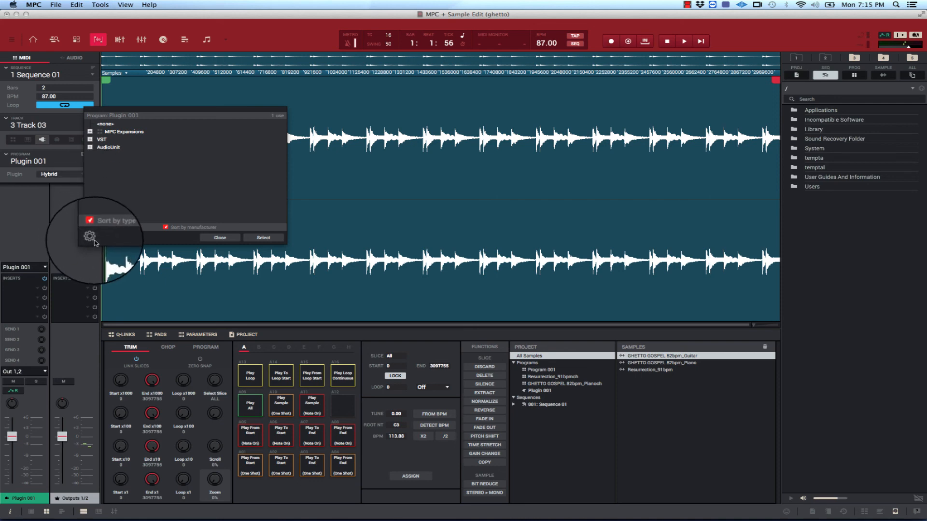
- Mark a plugin as a favourite in the plugin manager
click(89, 234)
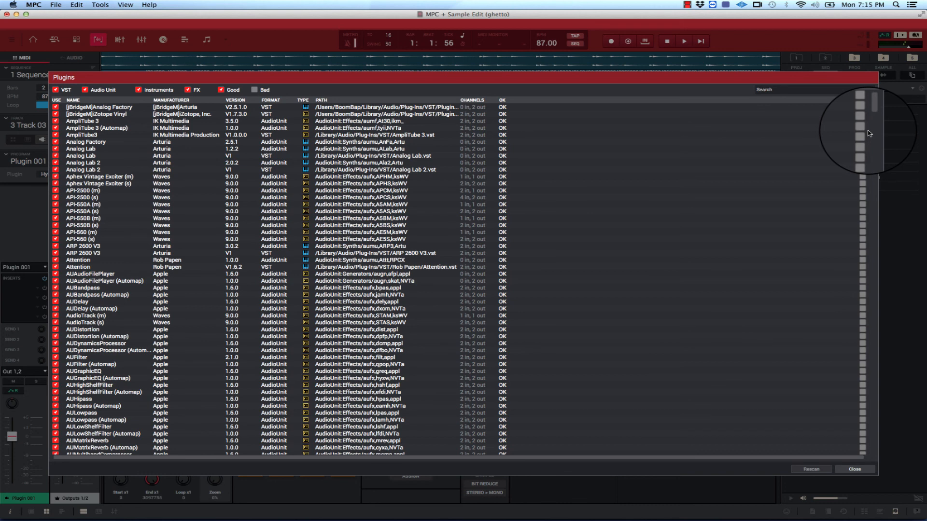
click(855, 469)
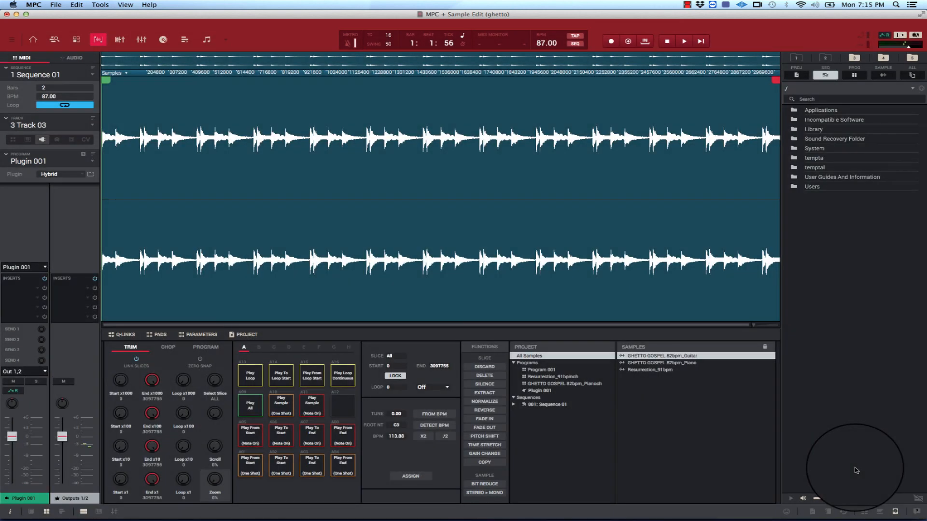